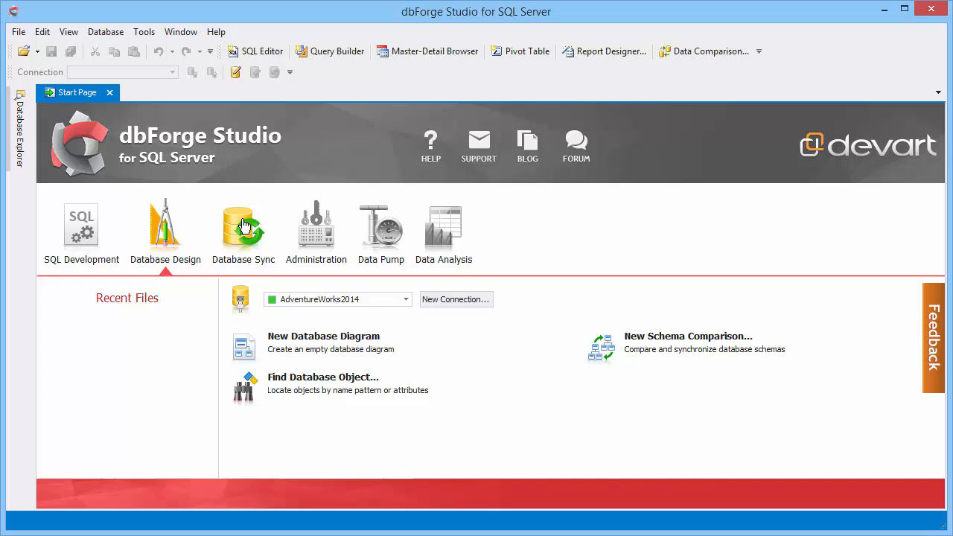
Step: Browse the Start Page's Administration and Data Analysis categories, landing on the Data Pump tasks
click(244, 227)
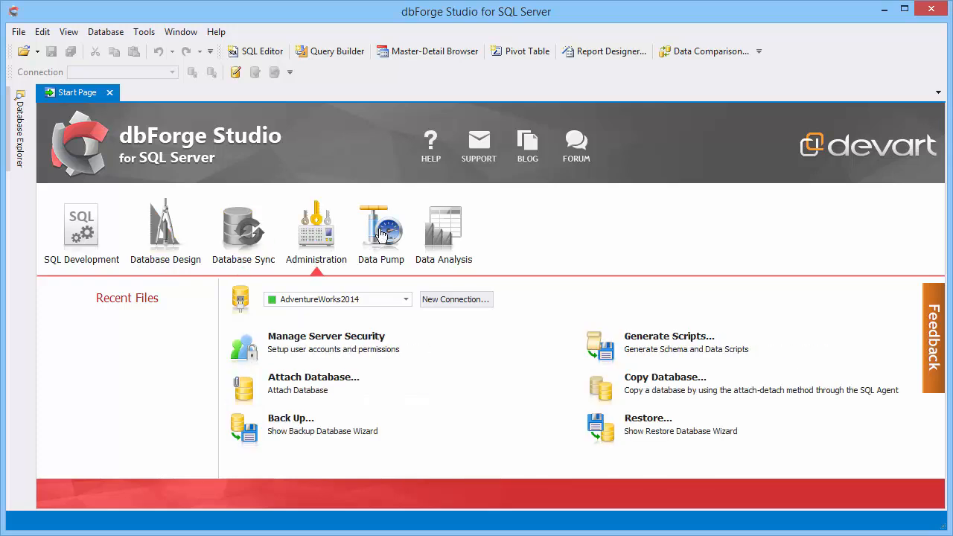
click(444, 226)
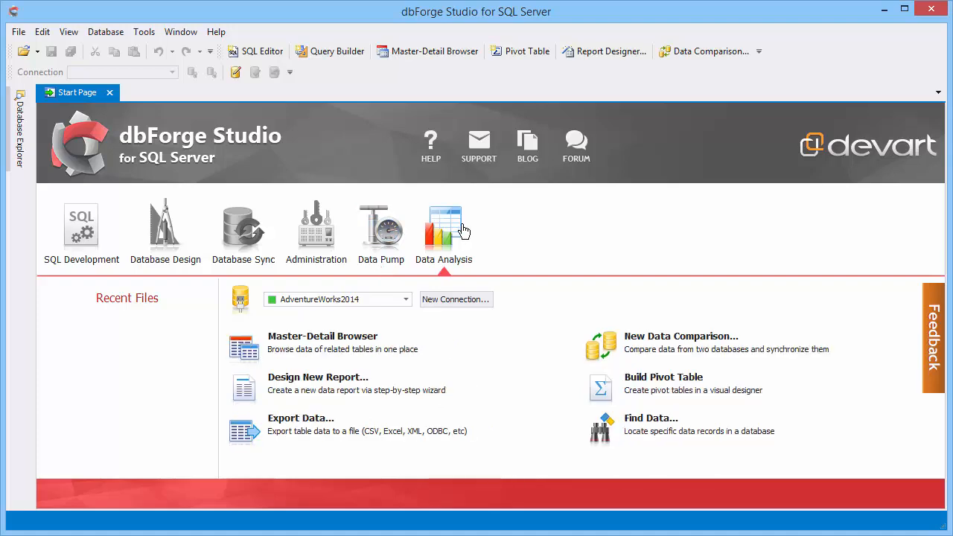
click(381, 231)
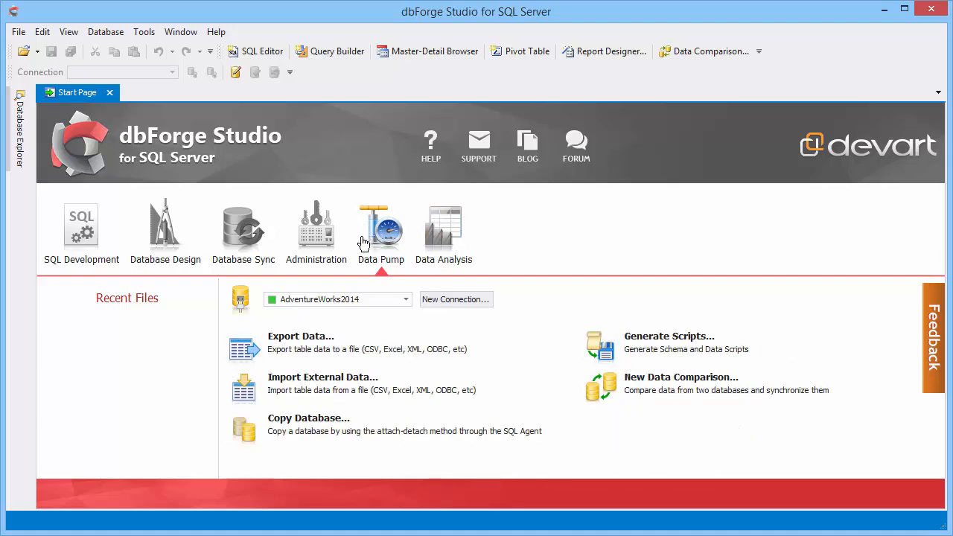
Step: Start a data import with Department.xls as the Excel source and the existing Department table as destination
click(321, 377)
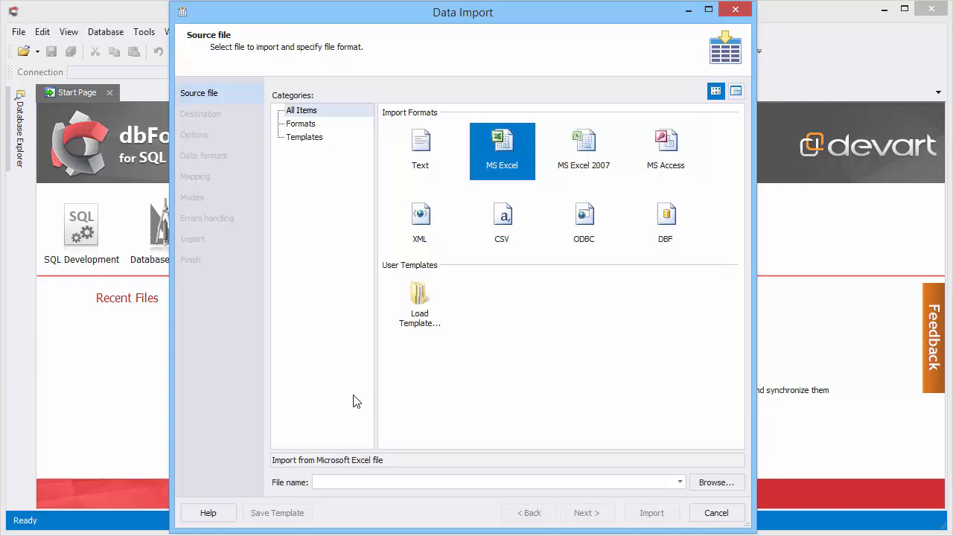
click(715, 483)
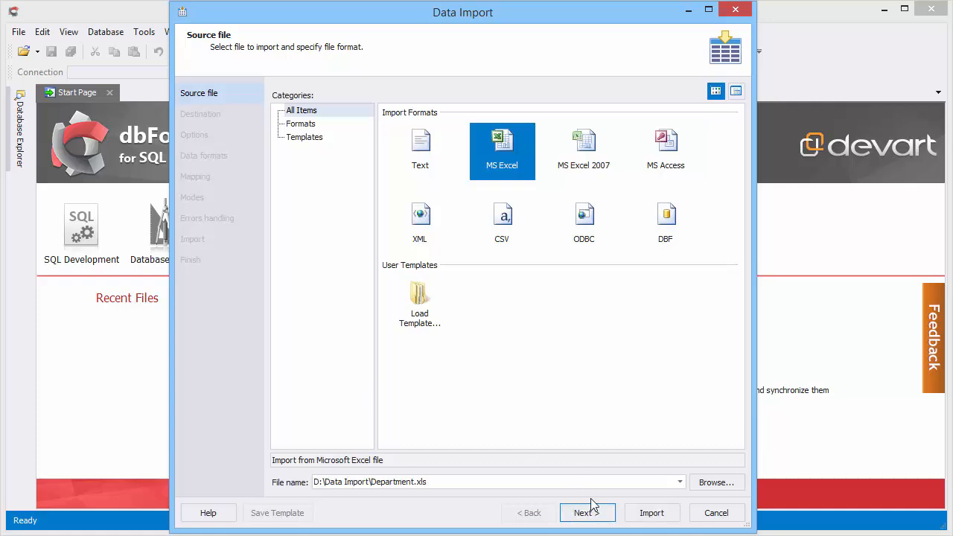
click(587, 513)
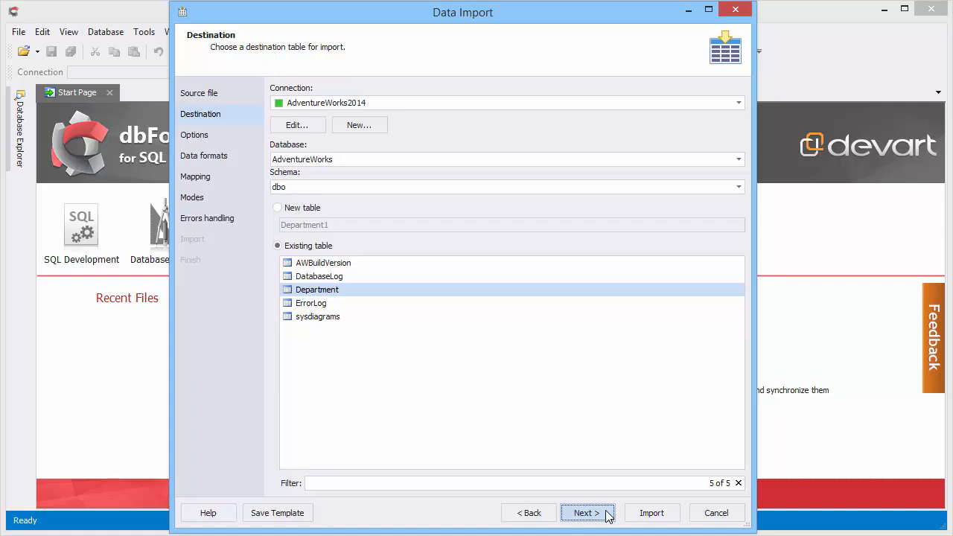
click(587, 513)
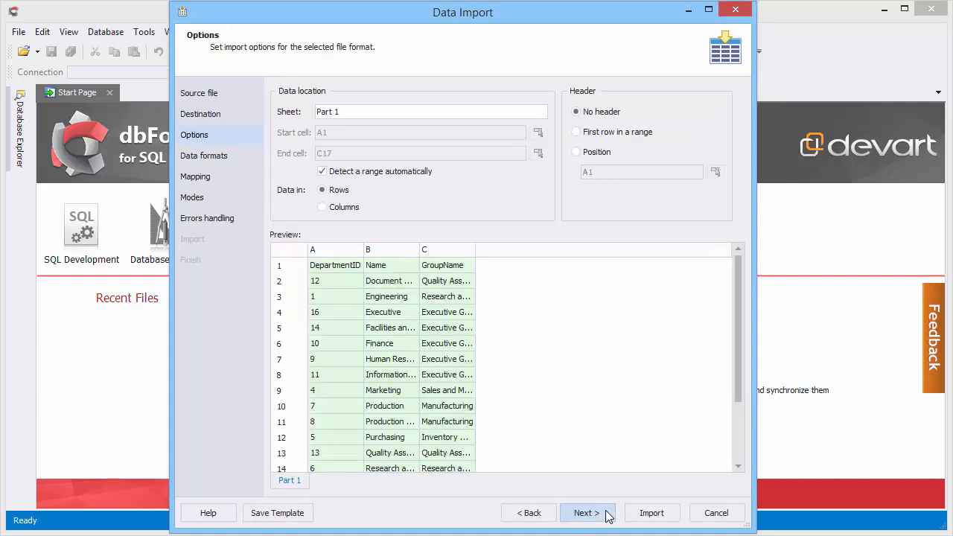
Step: Treat the first row as headers and map the GroupName source column before choosing the import mode
click(575, 131)
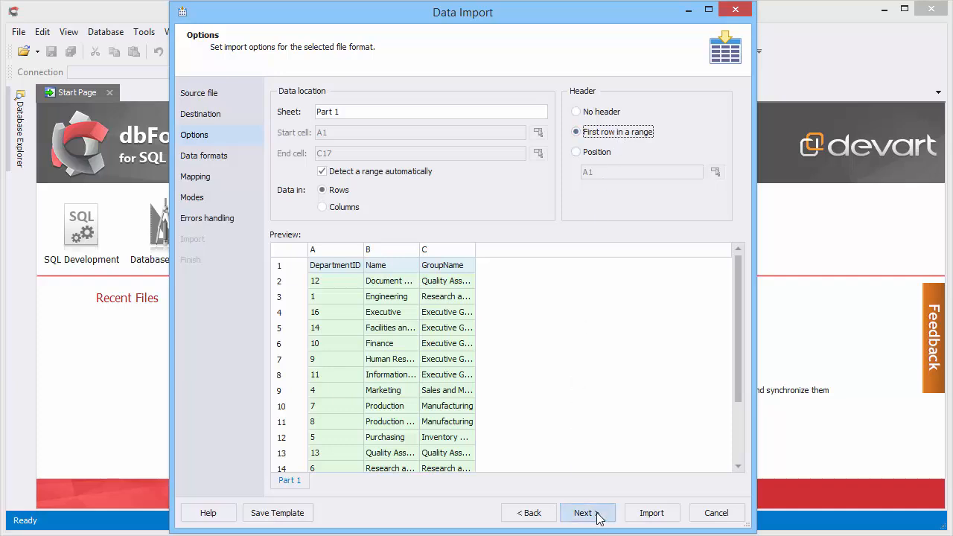
click(584, 512)
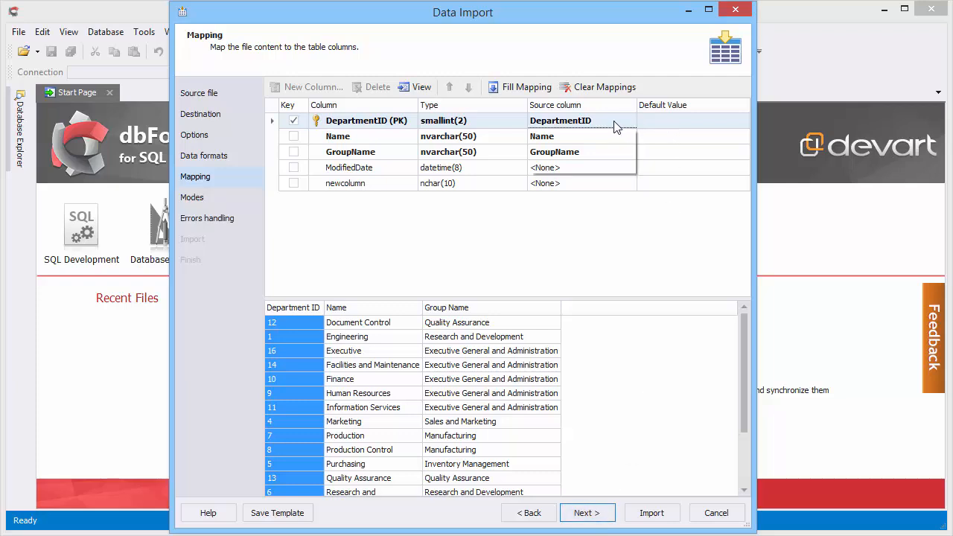
click(628, 152)
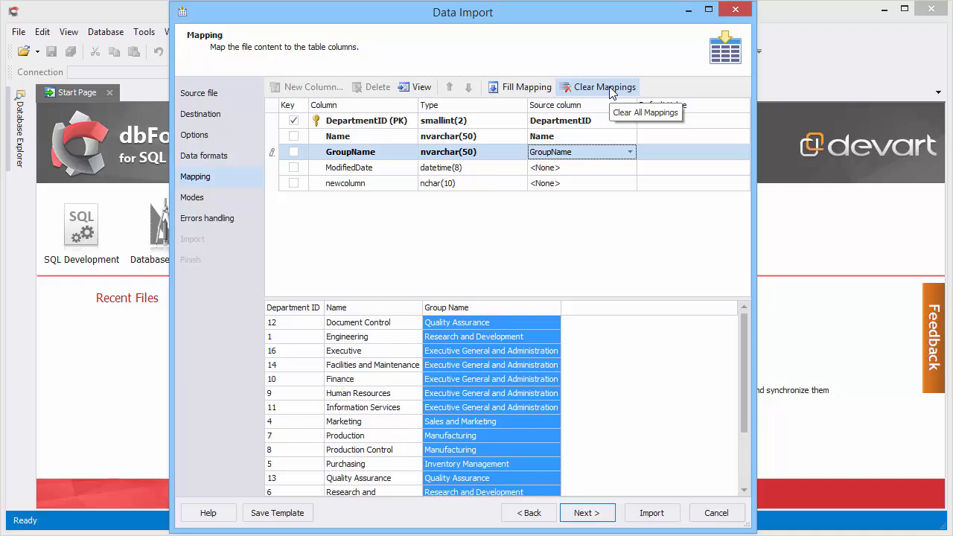
click(587, 513)
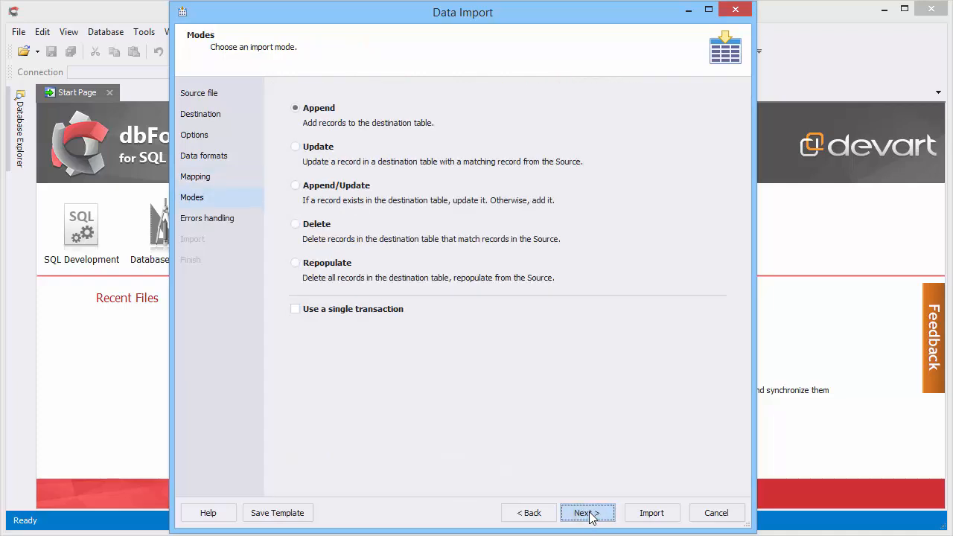
Step: Run the Append-mode import of 16 rows into Department and close the finished wizard
click(587, 513)
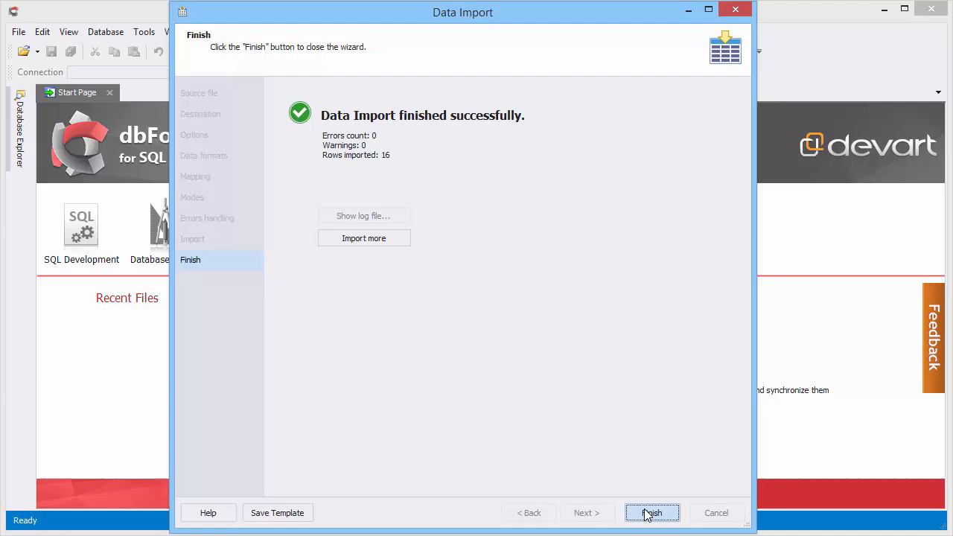
click(653, 512)
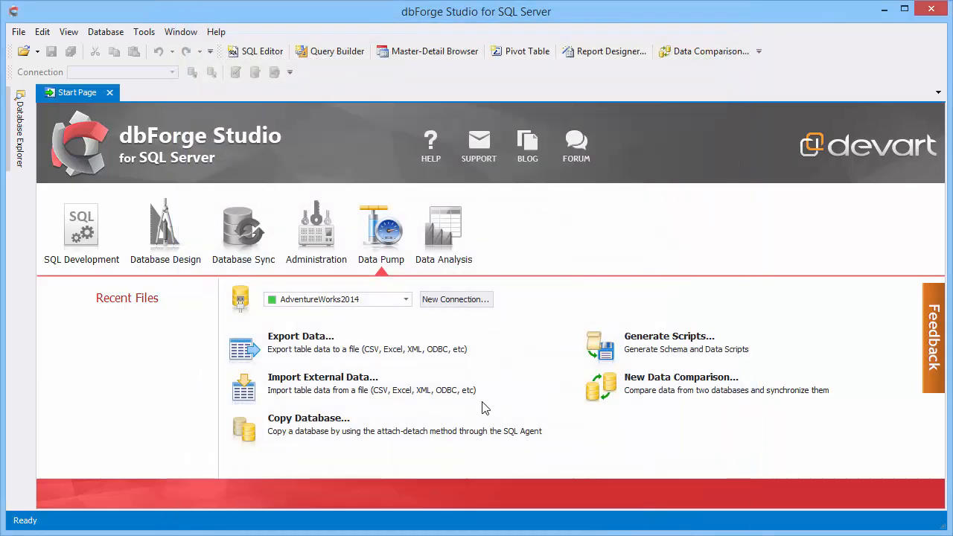
Step: Search table data for 'Executive General and Administration' via Find Database Object, returning 81 matches
click(165, 231)
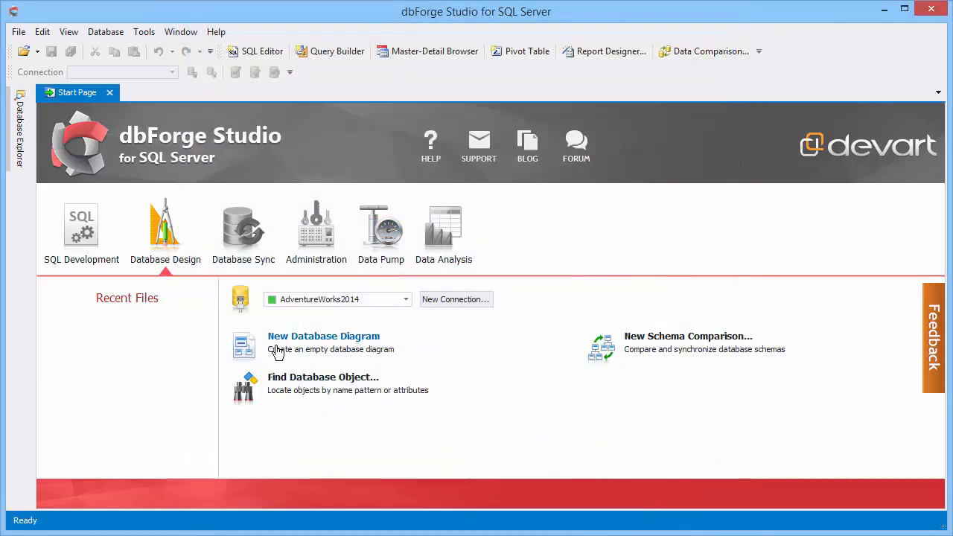
click(322, 376)
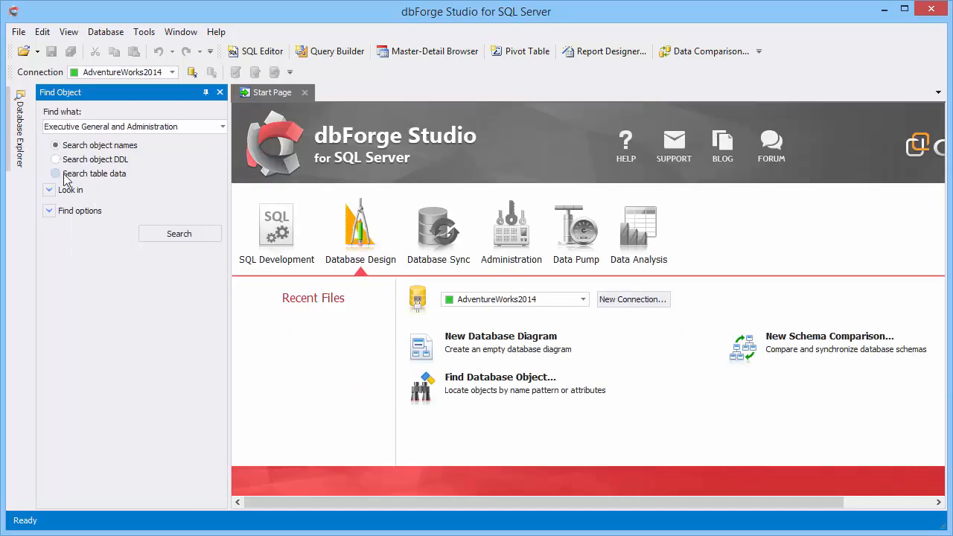
click(56, 173)
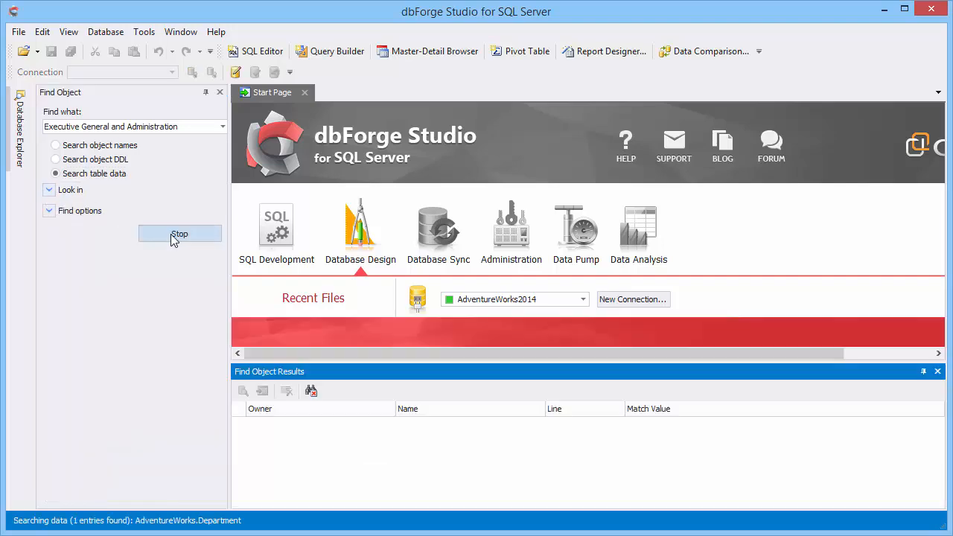
click(179, 232)
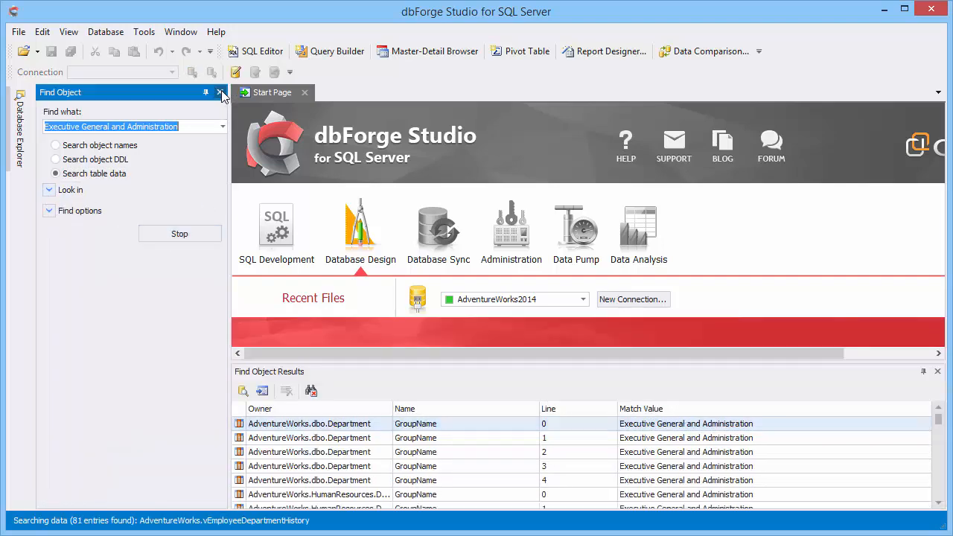
Step: Close the search panel and locate the matching table in the AdventureWorks2014 explorer tree
click(220, 92)
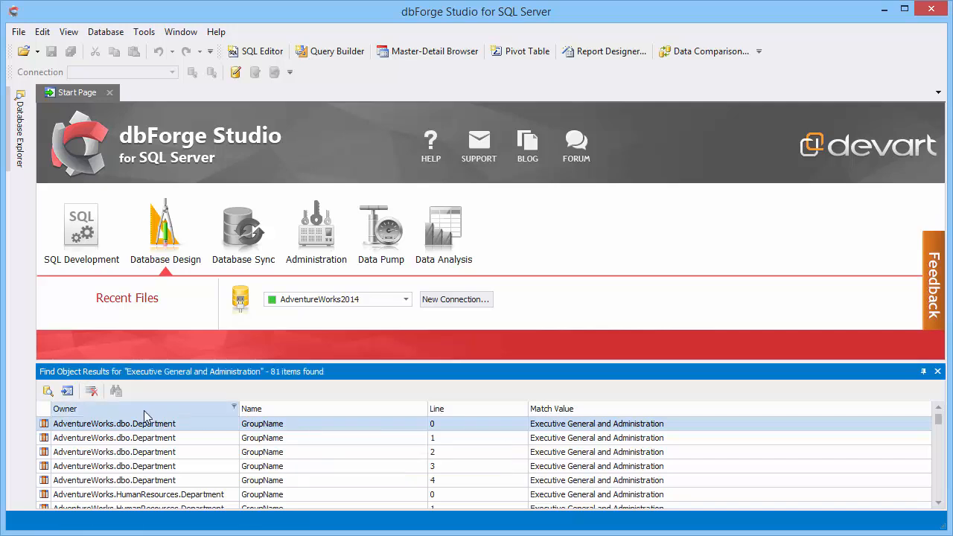
mouse_move(48, 390)
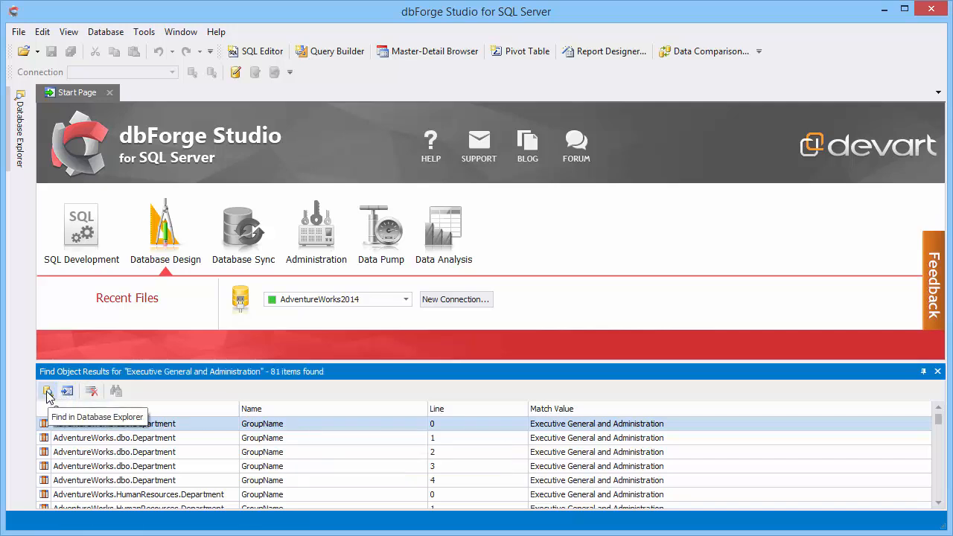
click(48, 390)
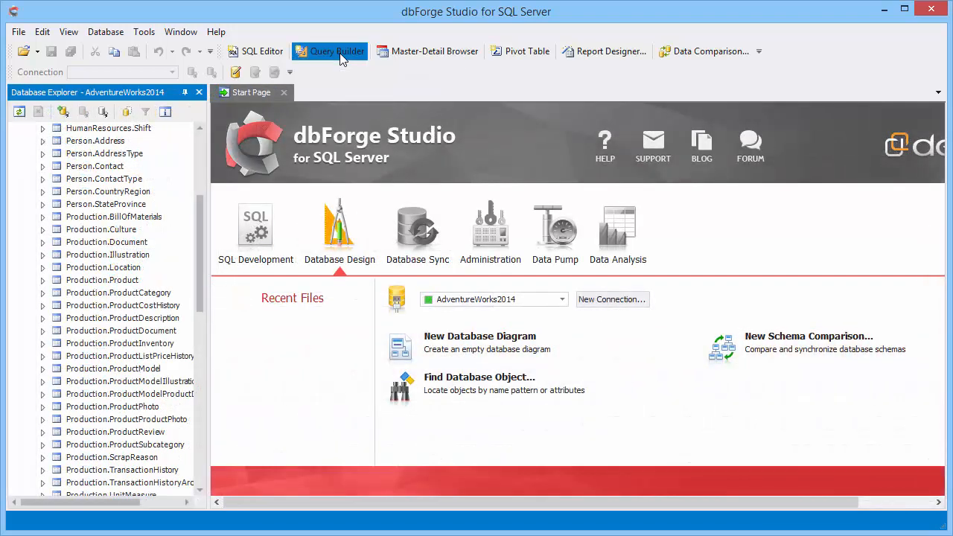
Step: Build a visual query over the five product and purchasing tables, including category and subcategory names
click(331, 51)
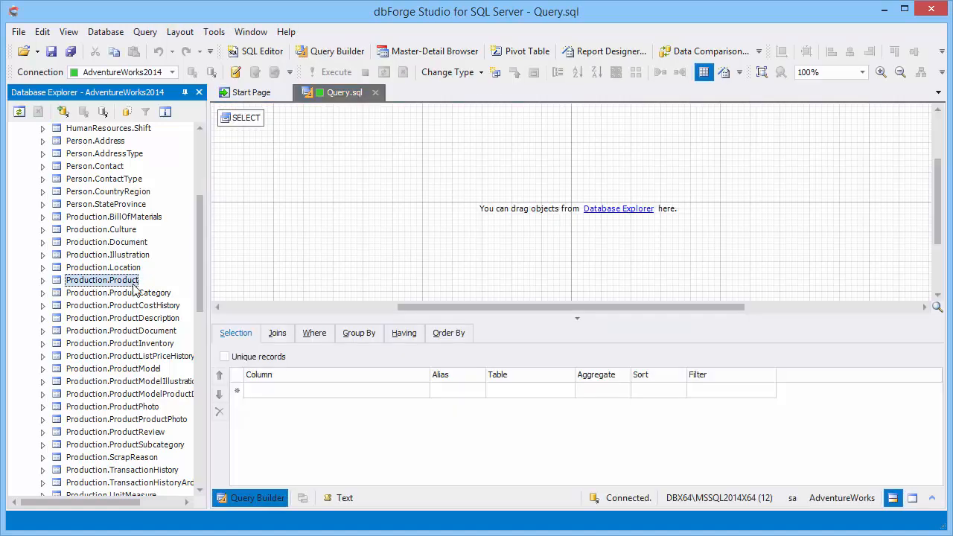
scroll(down, 3)
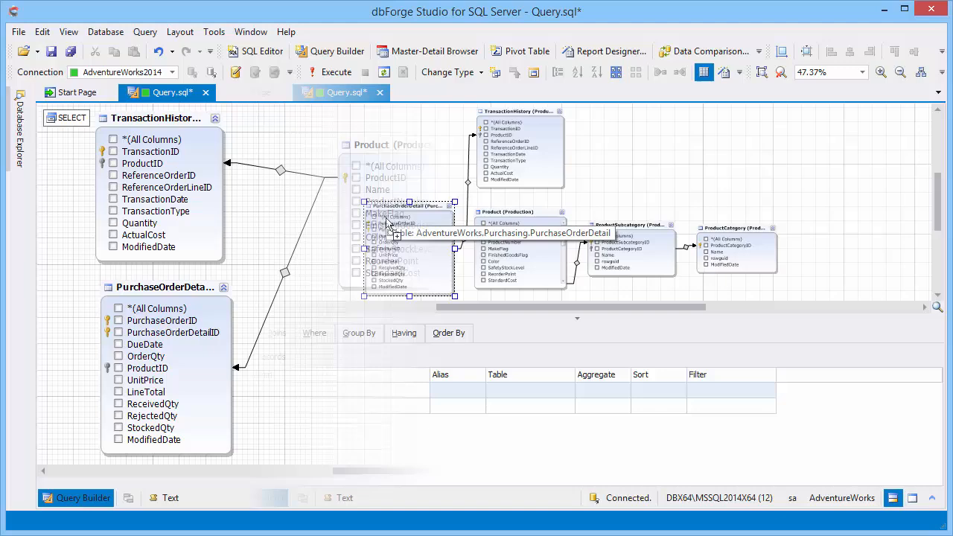
click(882, 71)
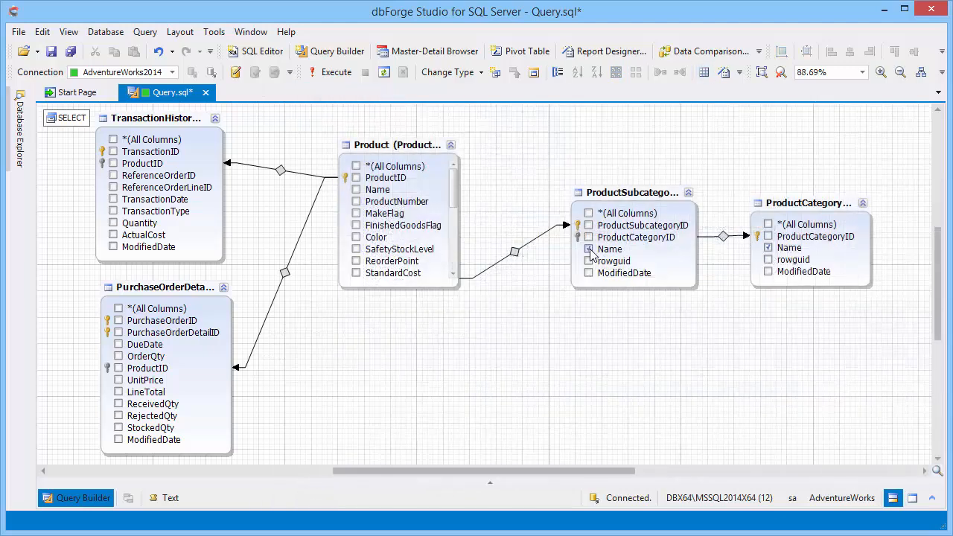
click(119, 344)
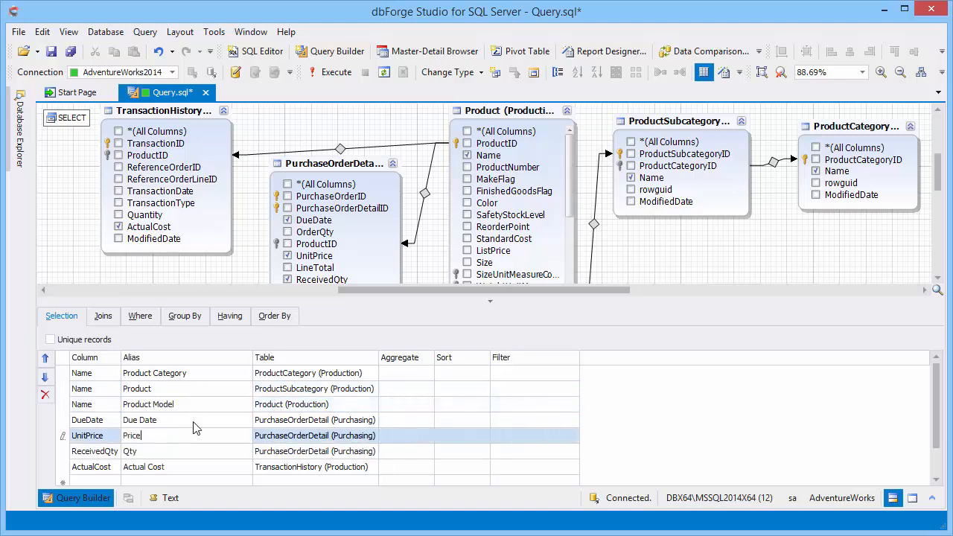
Step: Group the query by product category name and all remaining output columns
click(185, 316)
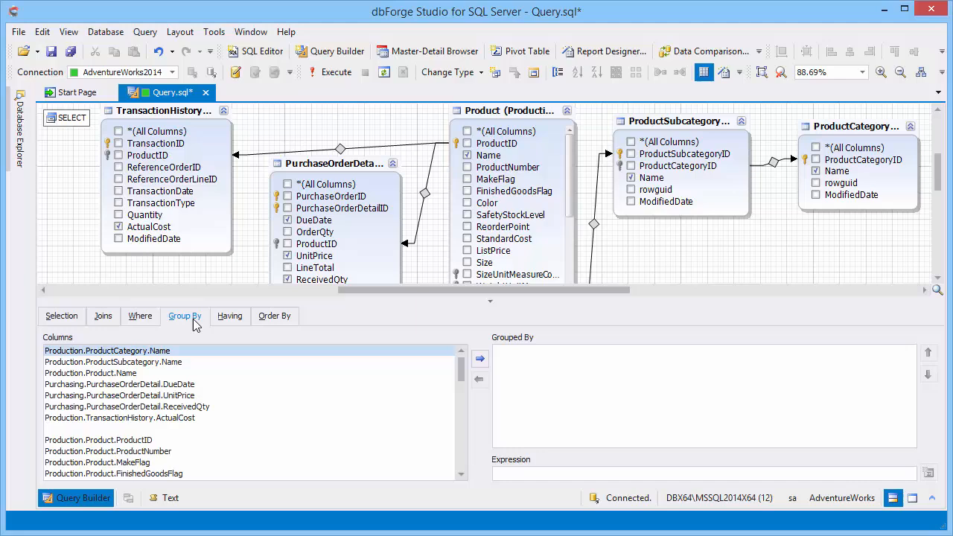
click(480, 357)
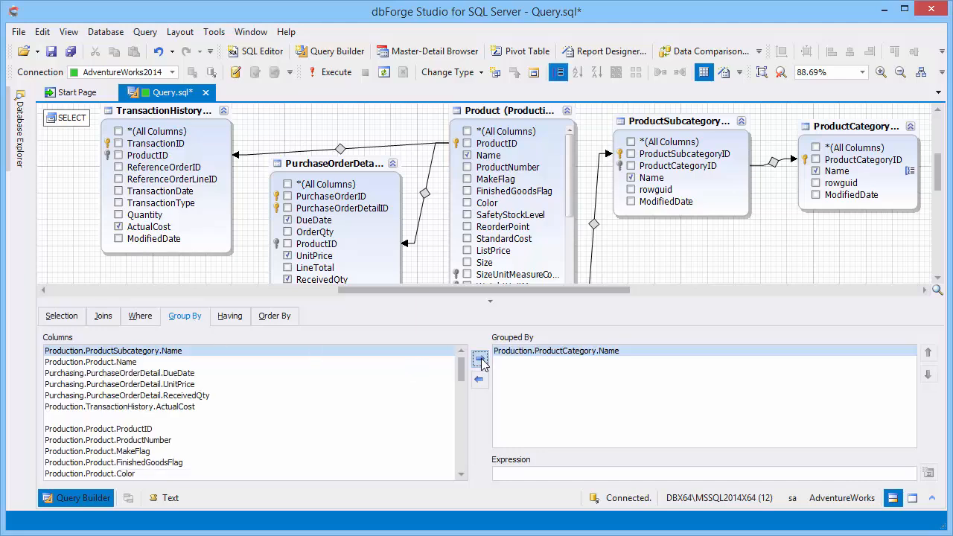
click(479, 365)
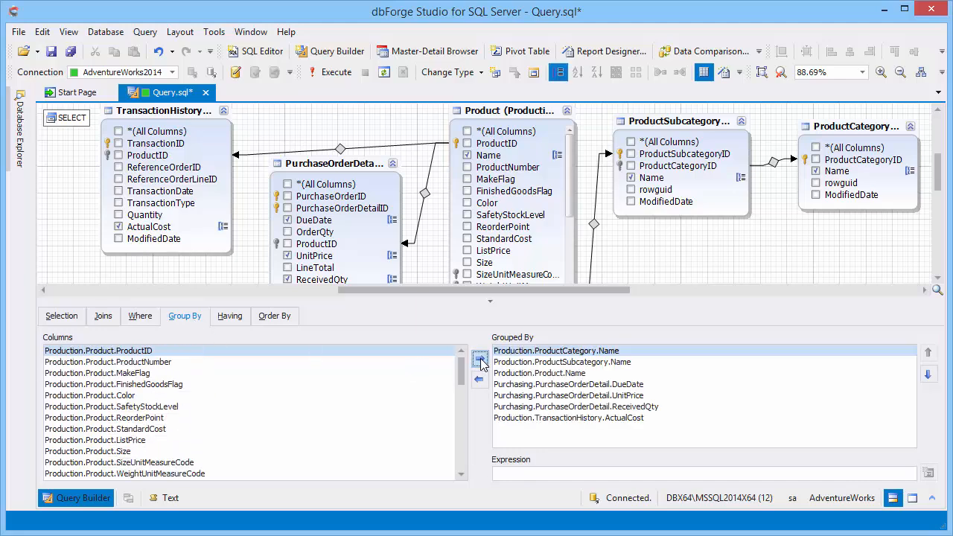
click(62, 316)
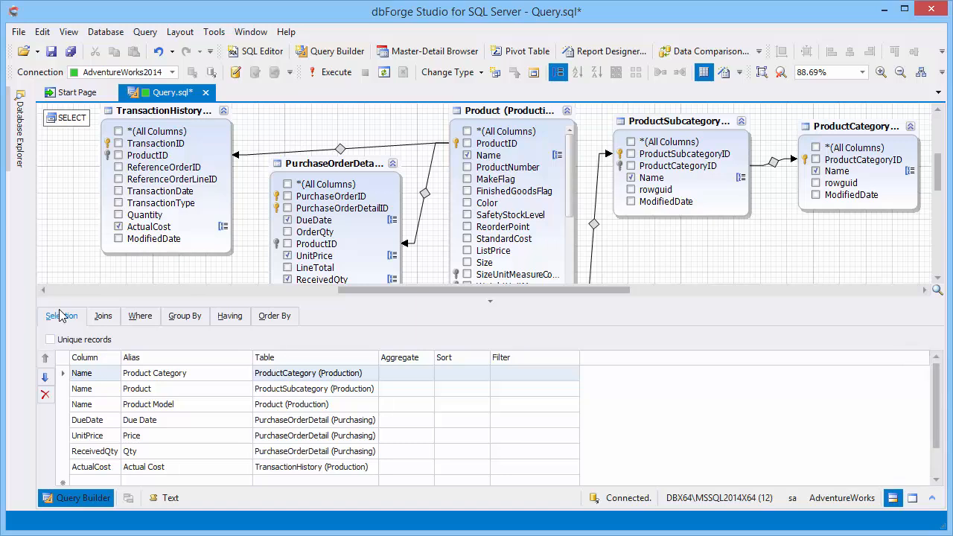
mouse_move(337, 71)
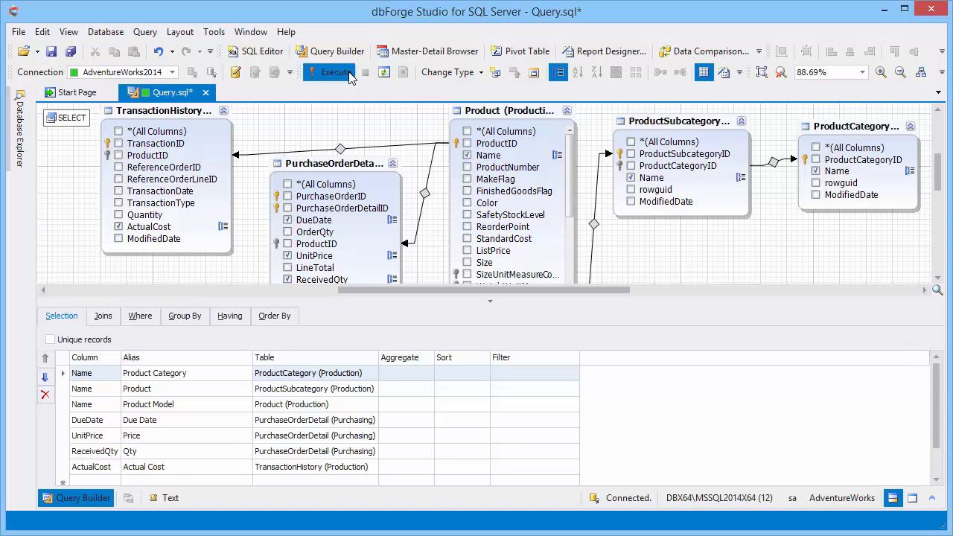
Step: Execute the grouped query and view its result rows in the data grid
click(336, 72)
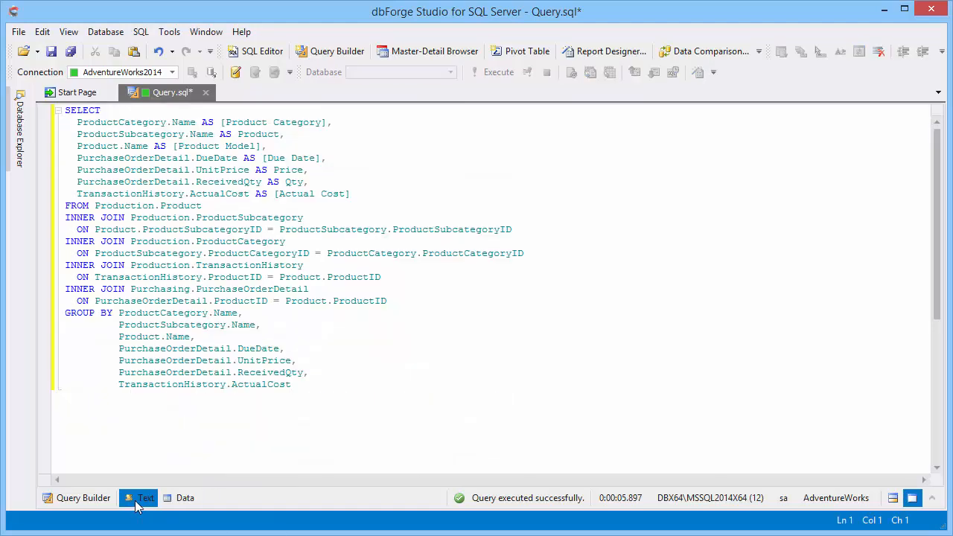
click(185, 497)
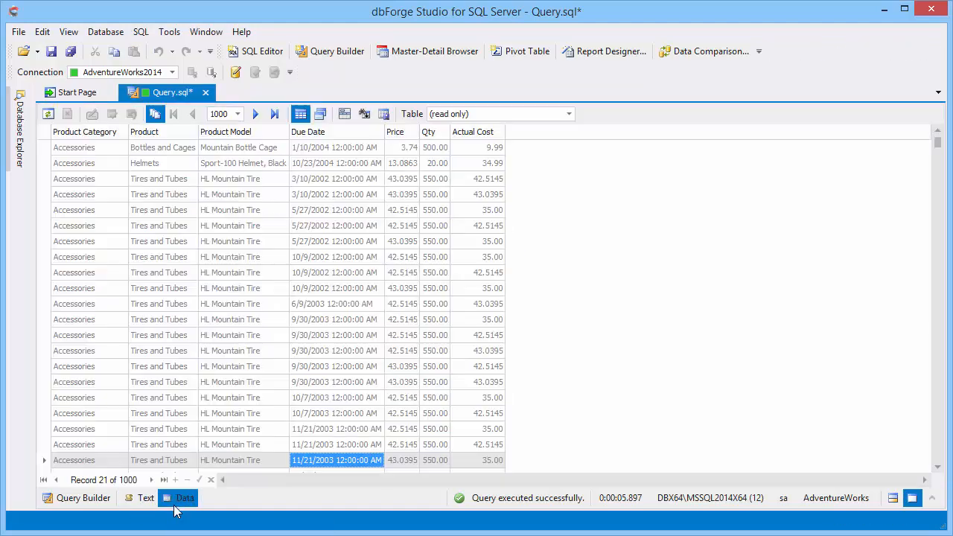
mouse_move(604, 51)
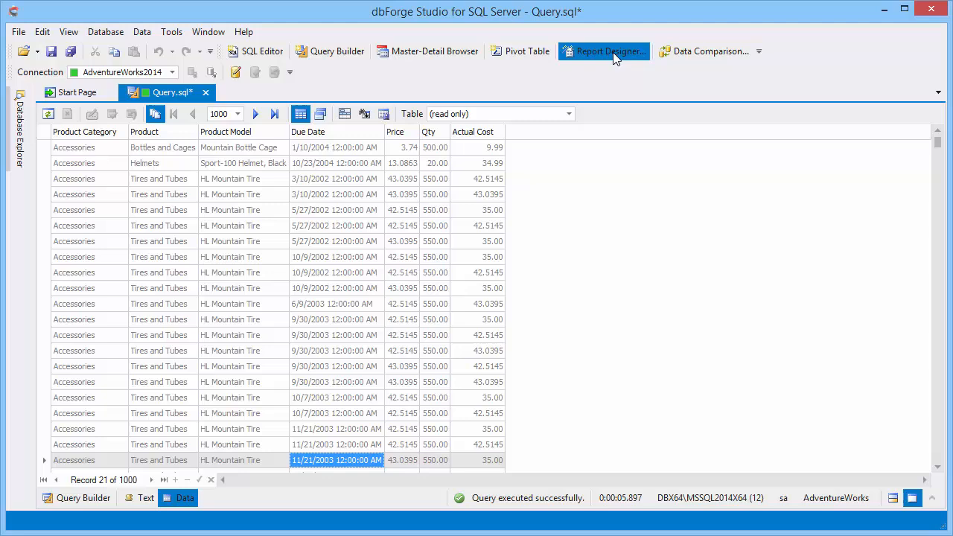
Step: Start a standard report in the Data Report Wizard with all columns, grouped by Product Category
click(605, 51)
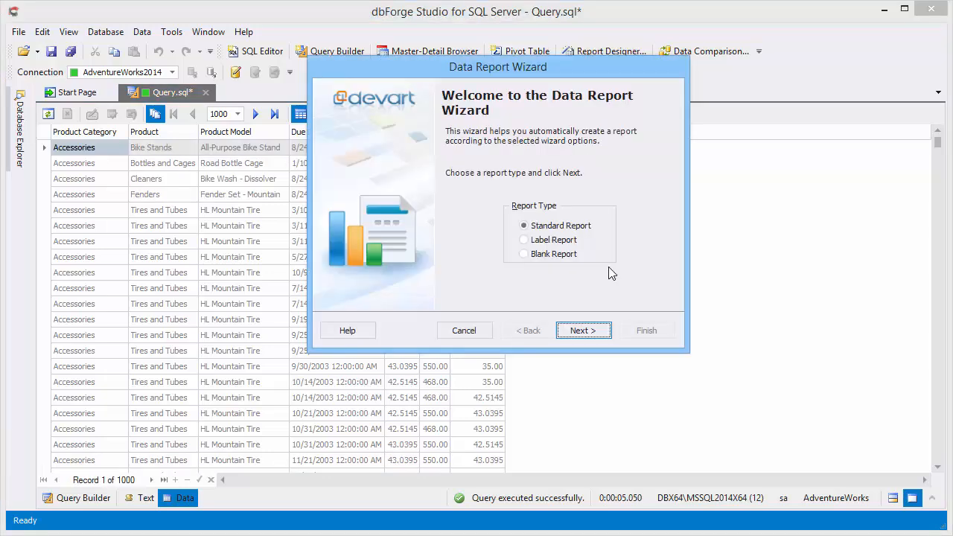
click(584, 331)
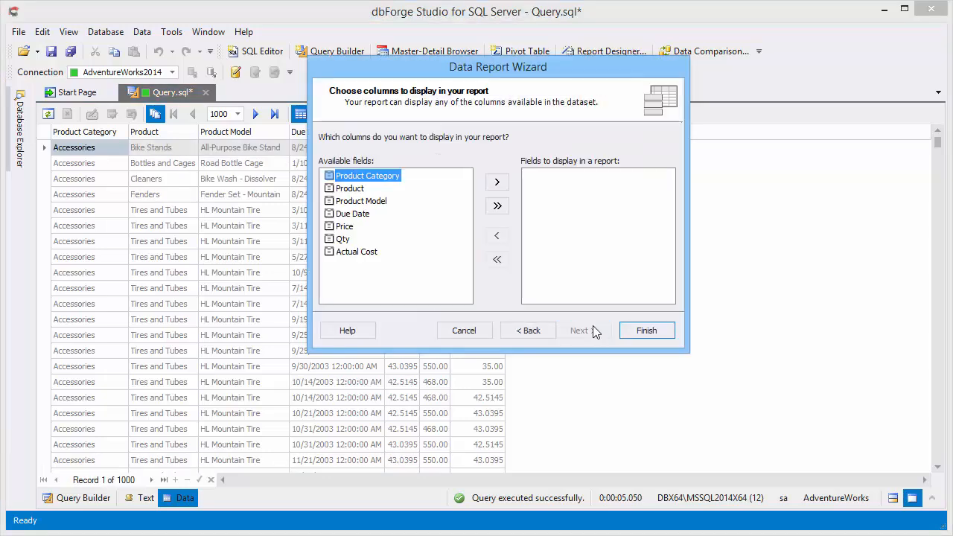
click(578, 331)
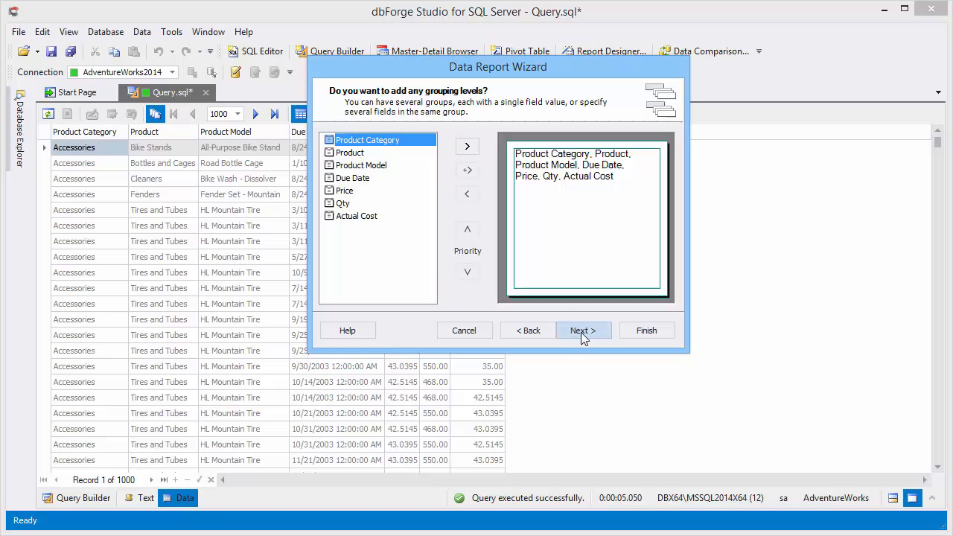
click(468, 148)
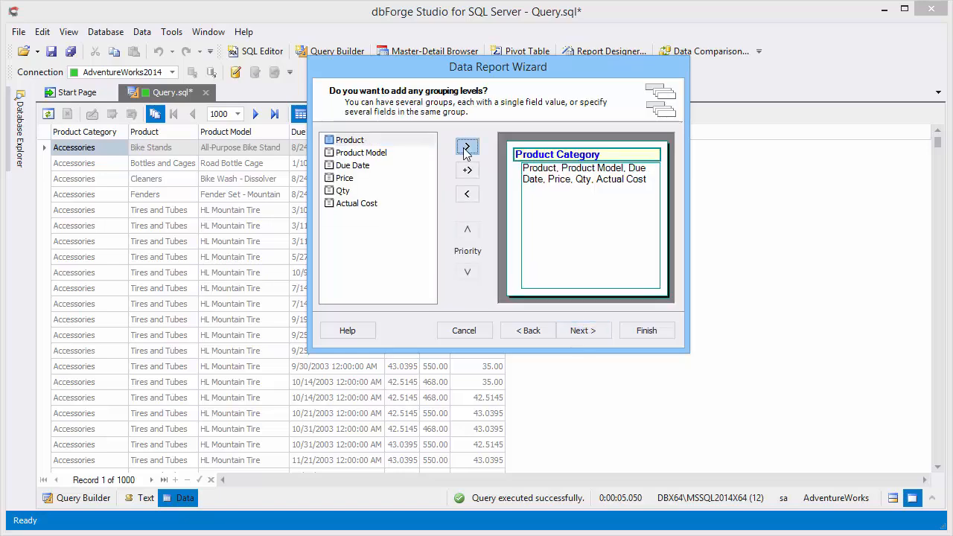
click(584, 331)
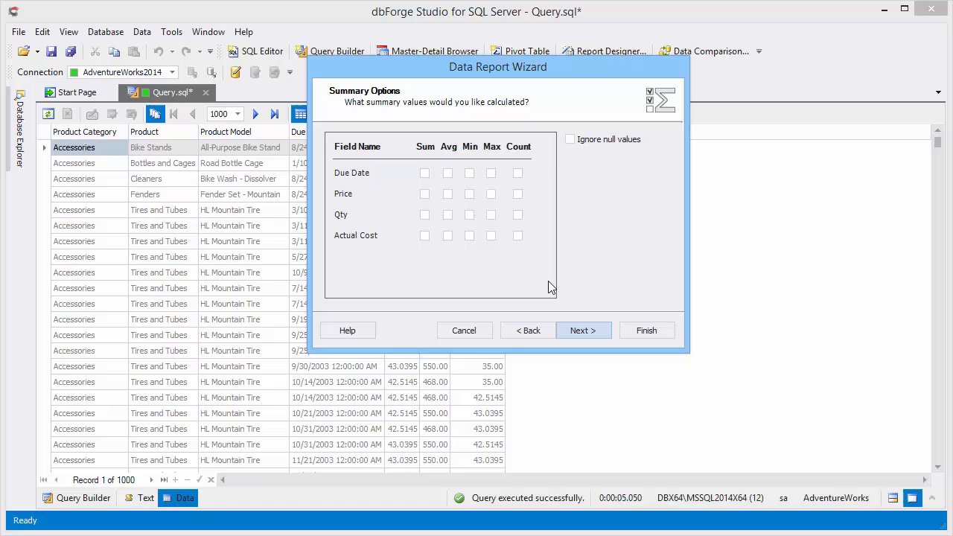
Step: Summarise maximum Qty per group, pick layout and style, and finish the 'Sales Report'
click(492, 214)
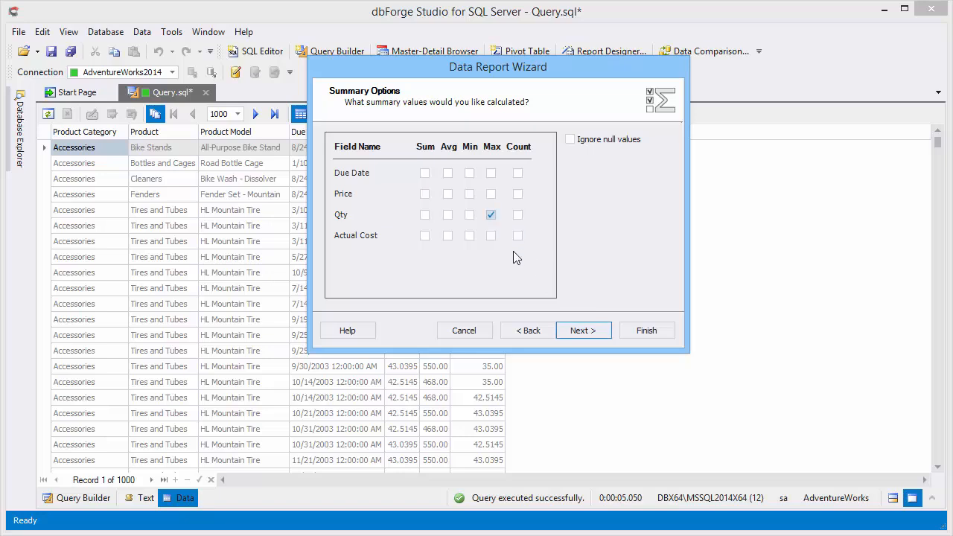
click(584, 331)
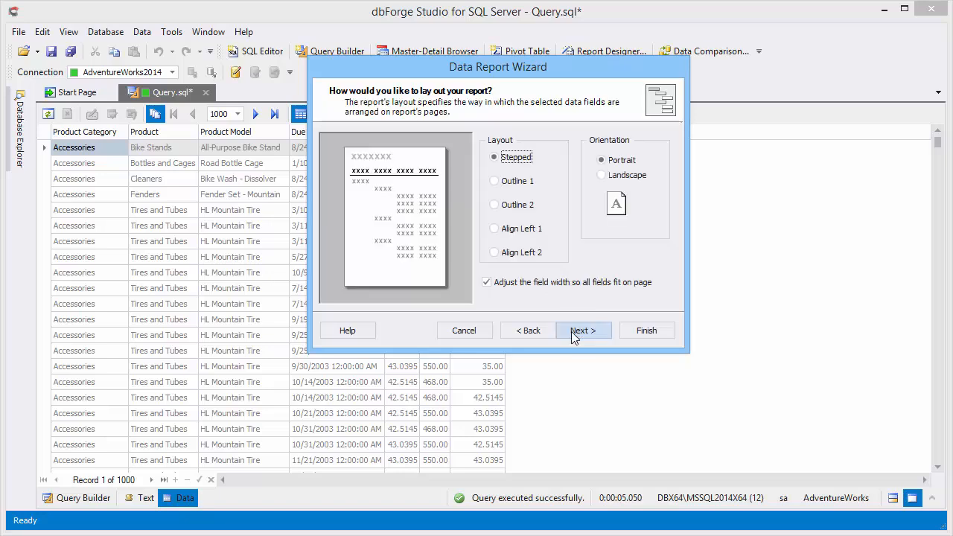
click(584, 331)
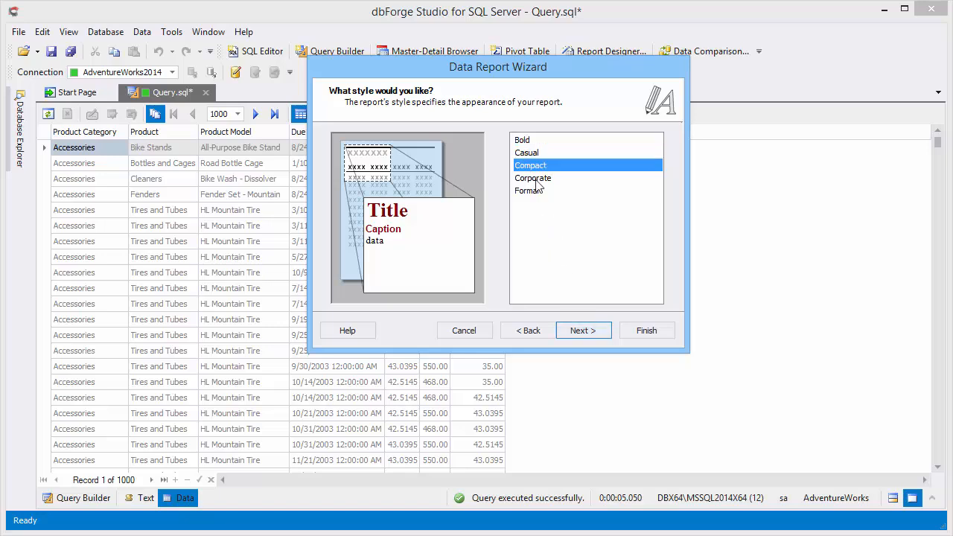
click(584, 330)
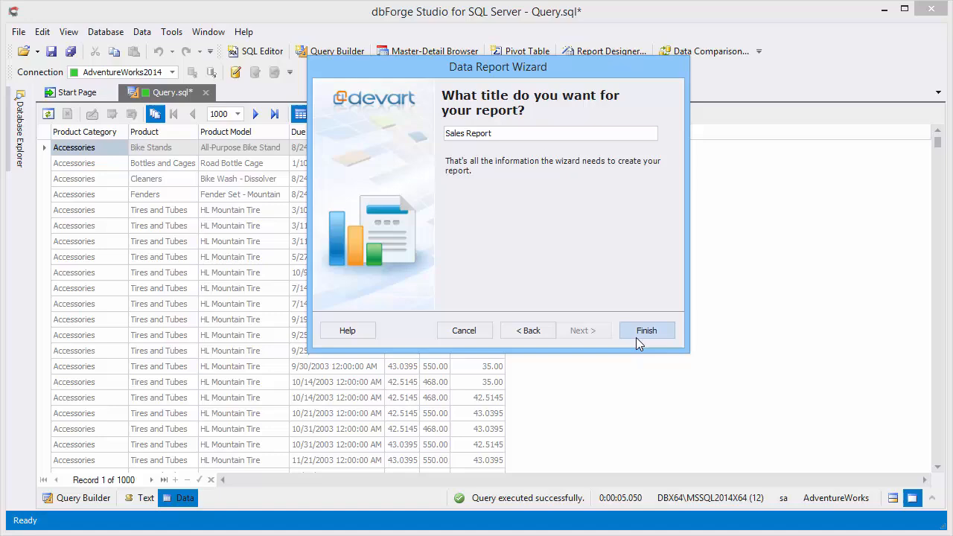
click(646, 331)
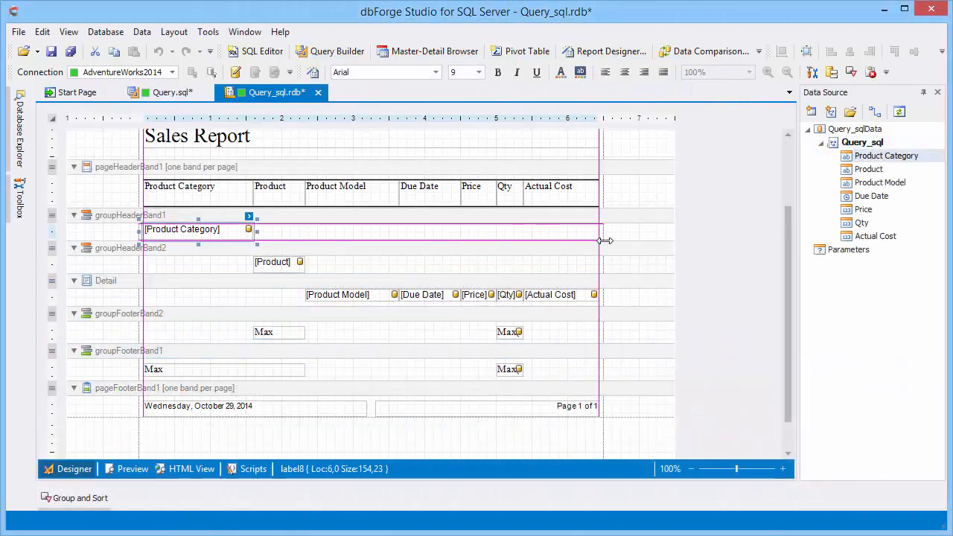
Step: Apply a background colour to the category heading and preview the styled report
click(477, 72)
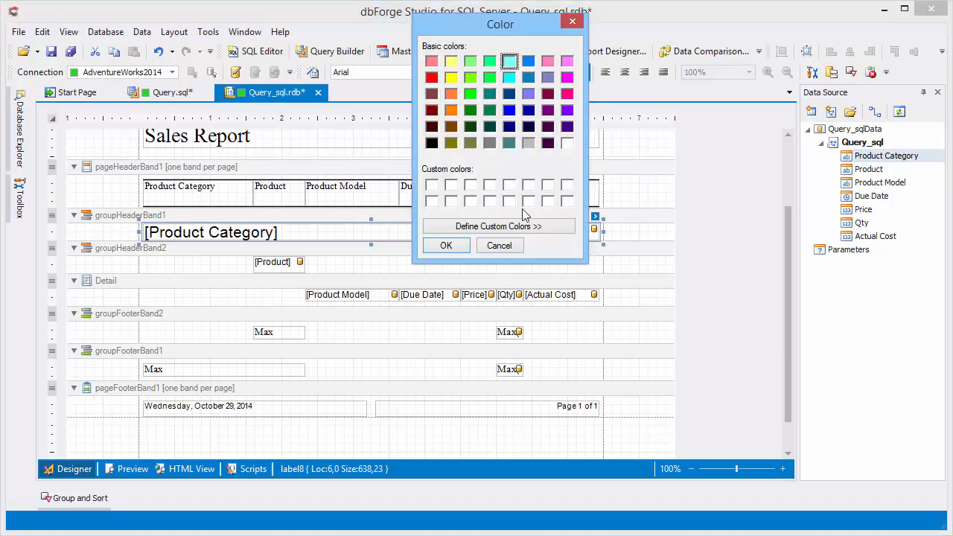
click(447, 246)
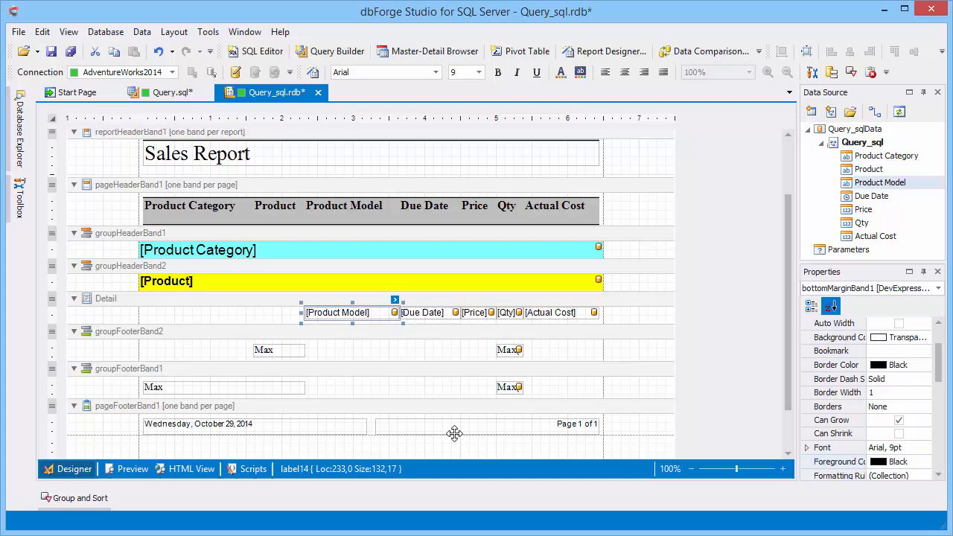
click(132, 467)
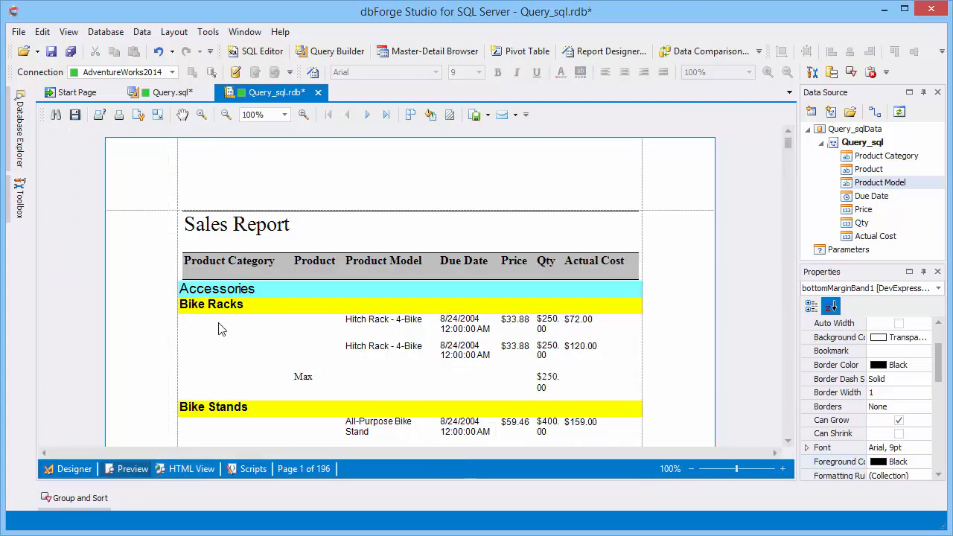
mouse_move(473, 115)
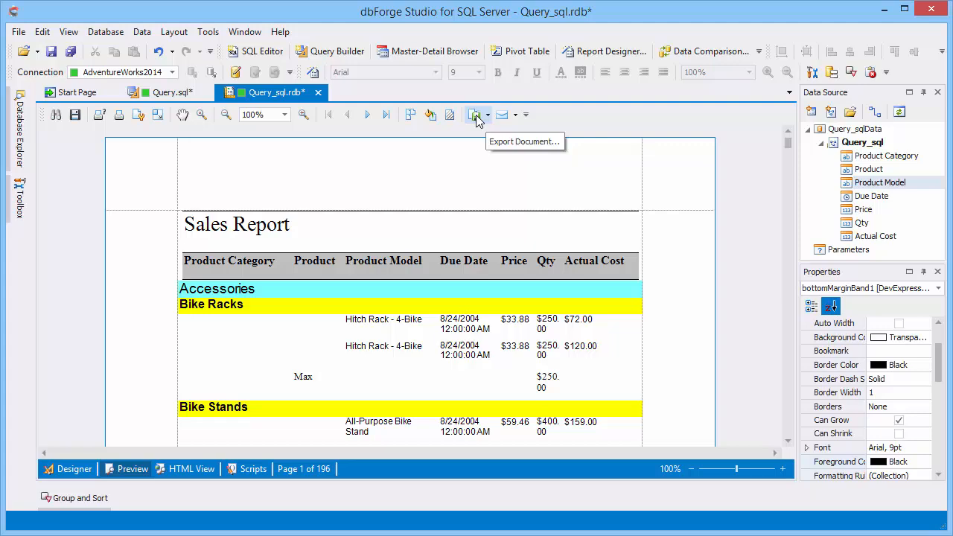
Step: Export the previewed report as a PDF file, entering page range '1-'
click(509, 114)
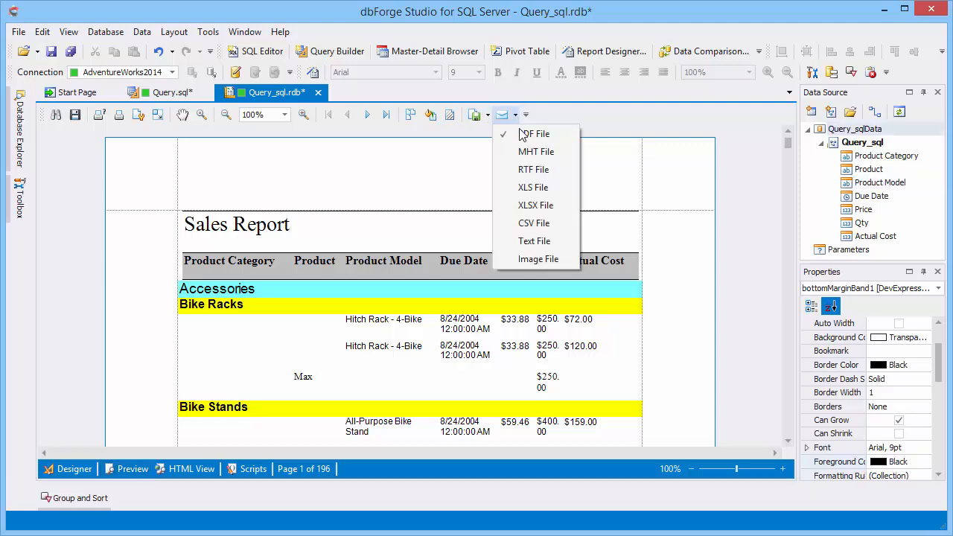
click(535, 134)
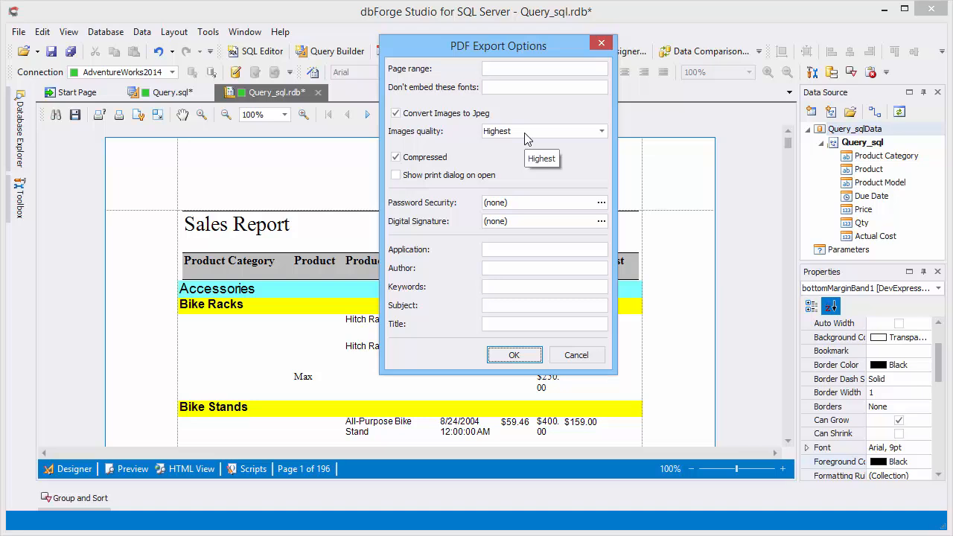
text(1-)
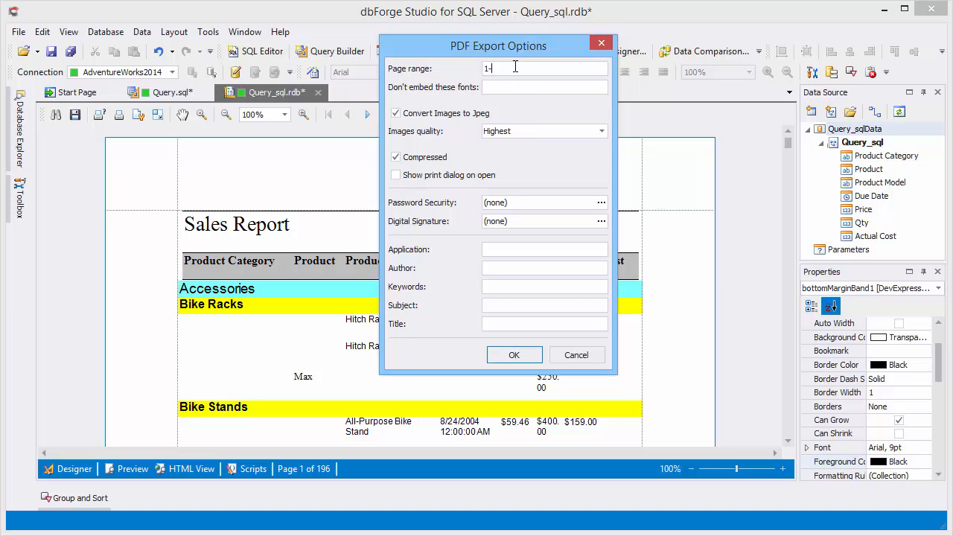